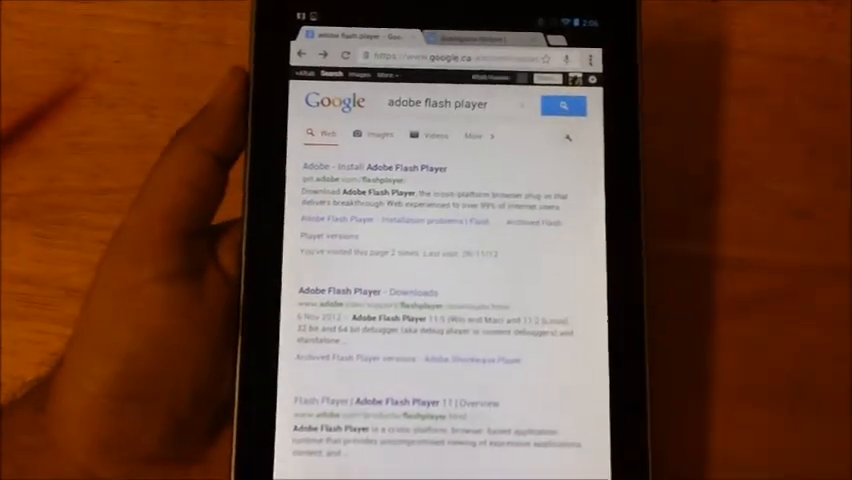
# Step: Scroll Adobe's Flash Player page down to the Windows, Macintosh and Linux download links
pyautogui.scroll(-3)
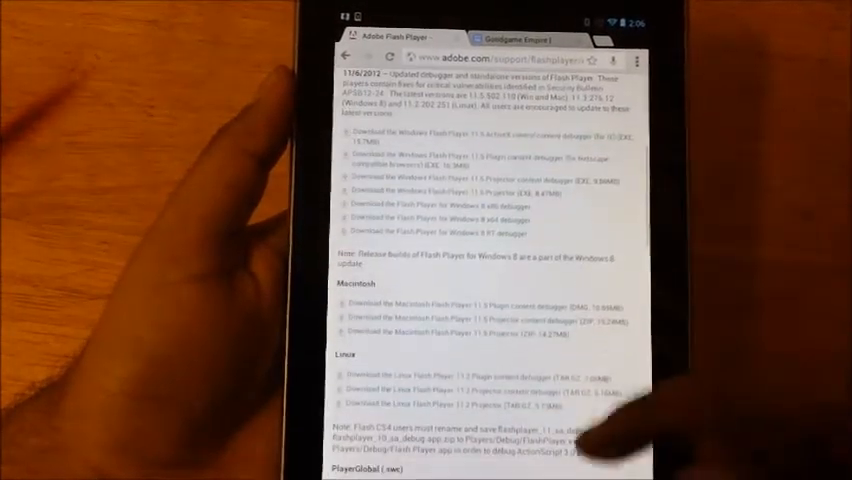
# Step: Reach the archived Flash Player versions help page from the Support Center
pyautogui.scroll(3)
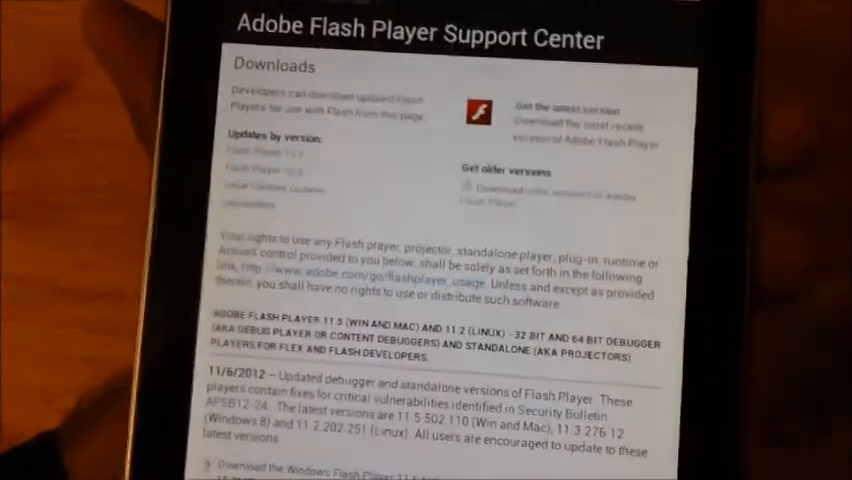
pyautogui.scroll(-3)
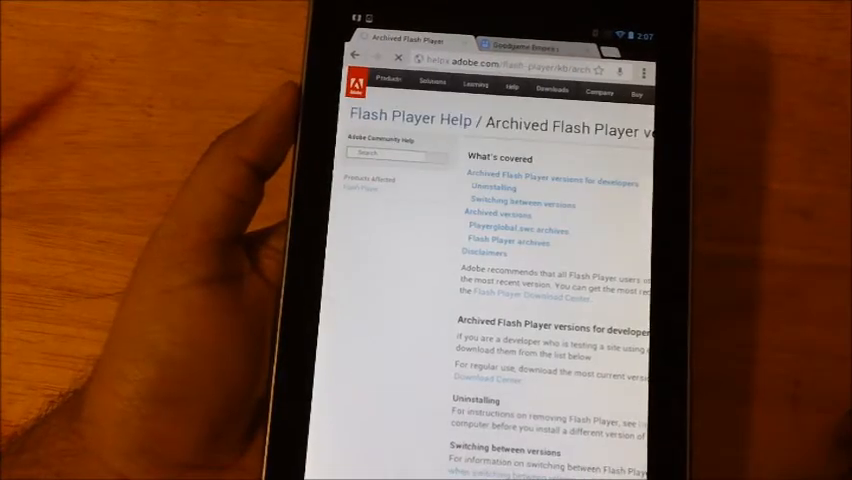
# Step: Scroll to the Android download link so the Chrome-or-Firefox chooser appears
pyautogui.scroll(-3)
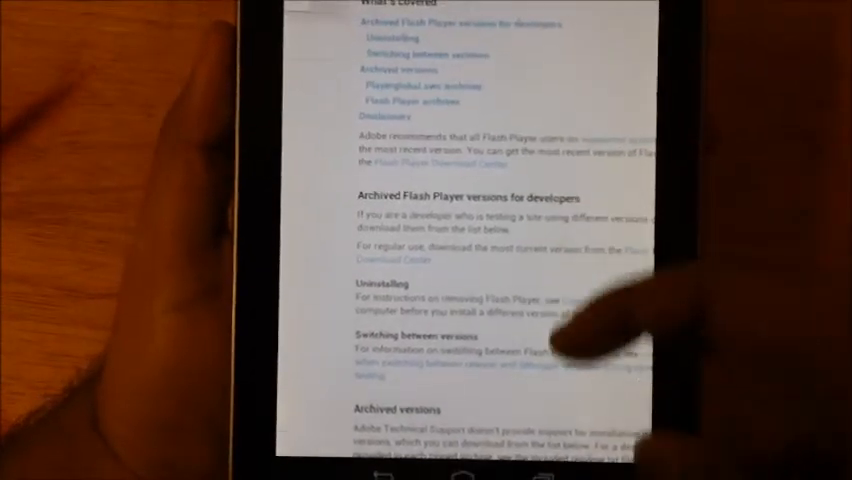
pyautogui.scroll(-3)
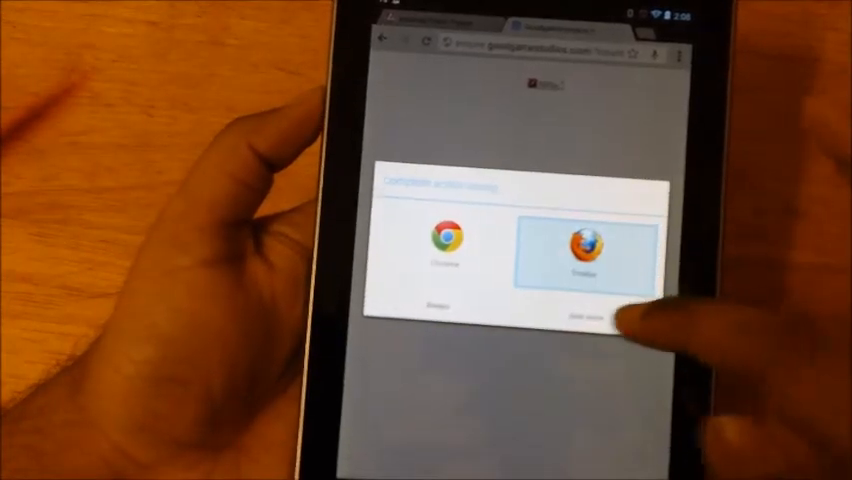
# Step: Download install_flash_player_ics.apk with Firefox so it shows in the notifications
pyautogui.click(584, 304)
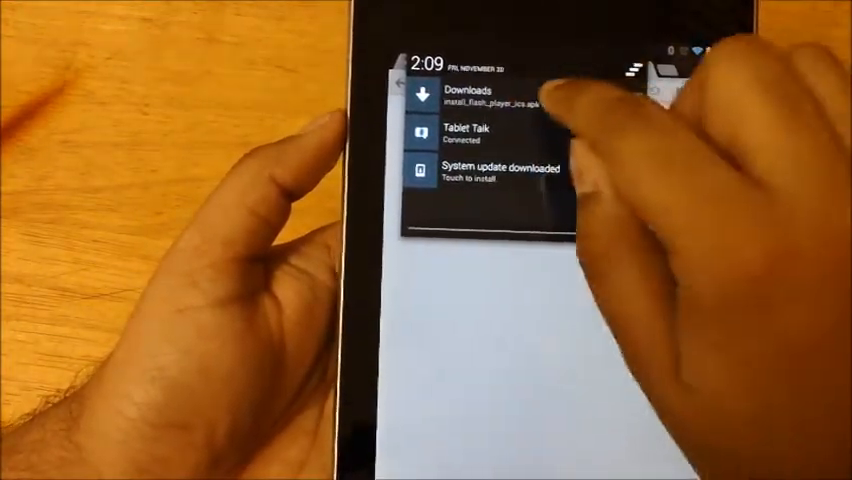
# Step: Launch the downloaded Flash Player APK and go to Settings from the Install blocked dialog
pyautogui.click(490, 96)
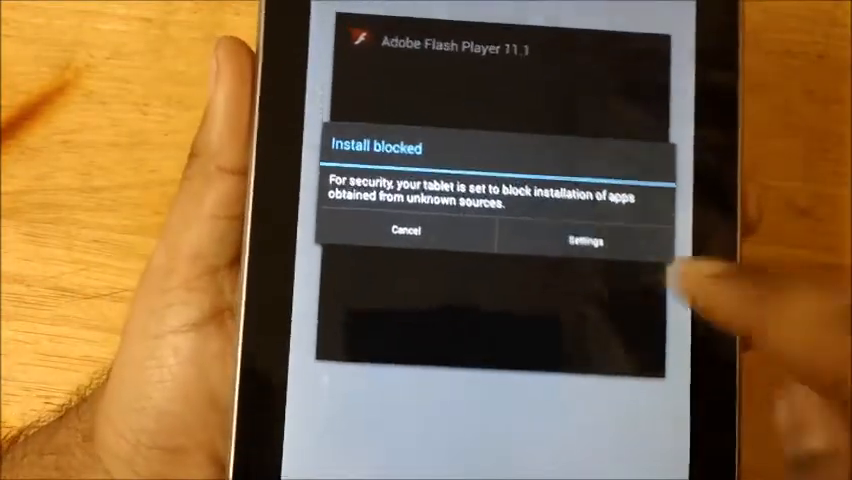
pyautogui.click(574, 240)
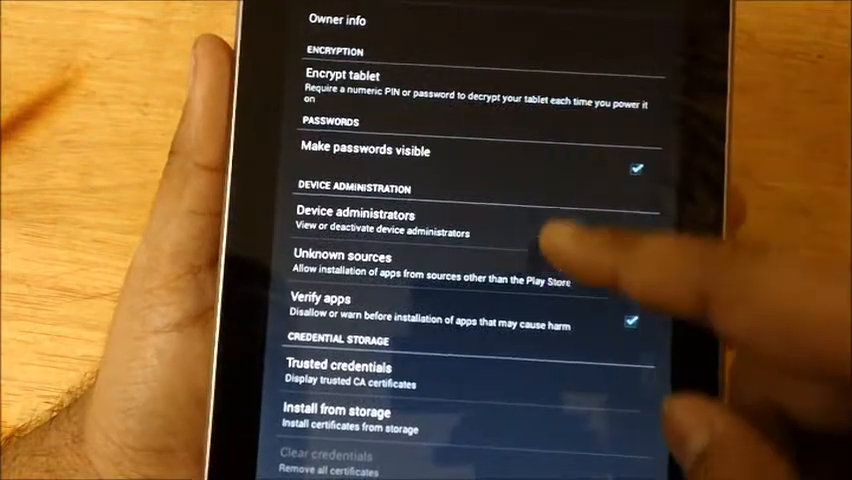
# Step: Enable Unknown sources under Device administration and confirm the warning
pyautogui.click(636, 276)
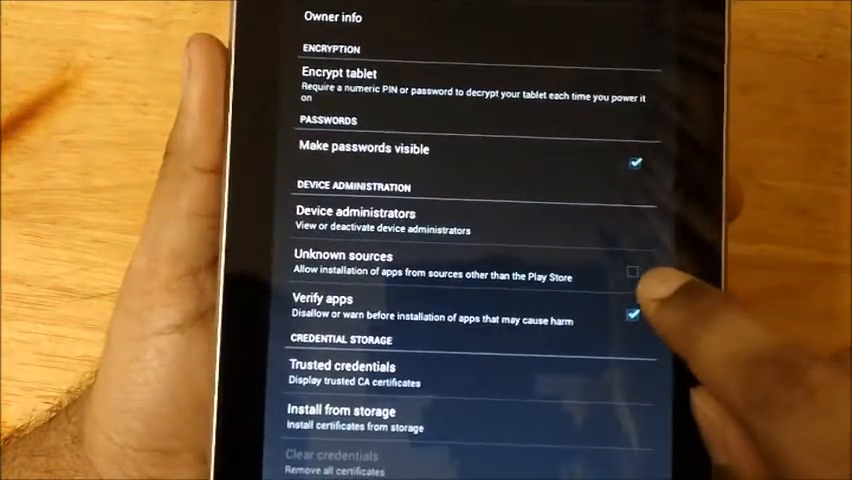
pyautogui.click(634, 272)
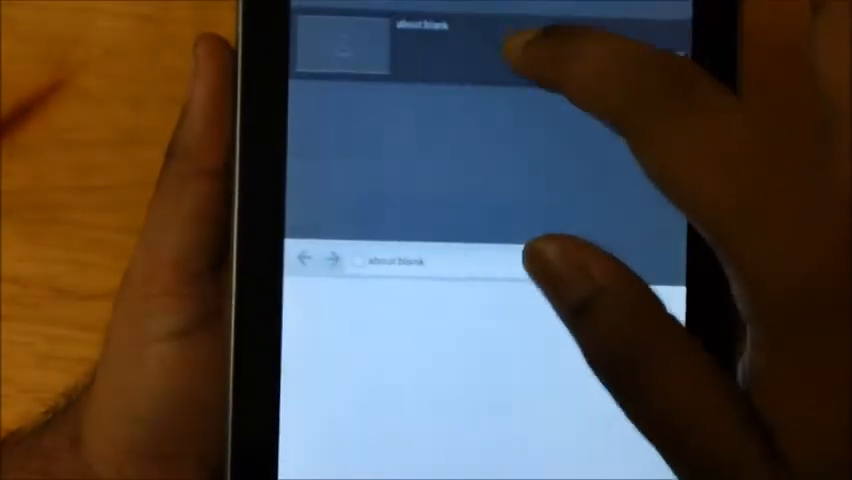
# Step: Launch install_flash_player_ics.apk from Firefox's Downloads to show the Flash Player 11.1 install screen
pyautogui.click(400, 260)
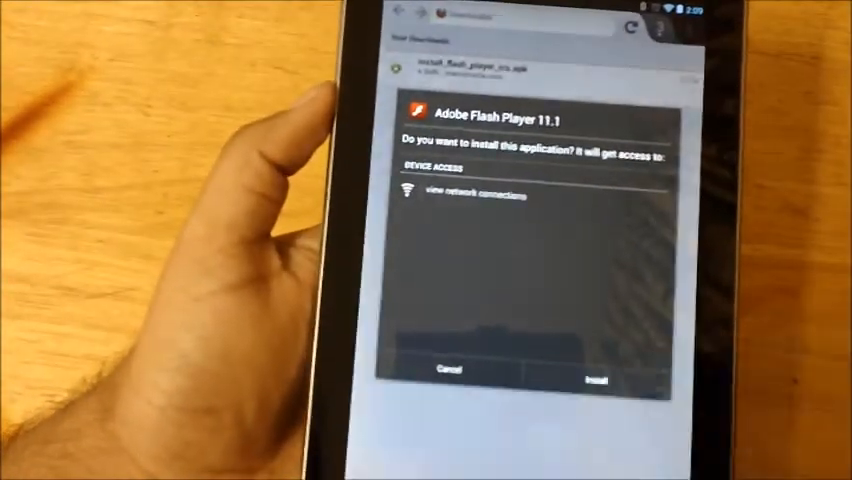
# Step: Install Adobe Flash Player 11.1, answering the Verify apps prompt, until App installed appears
pyautogui.click(590, 380)
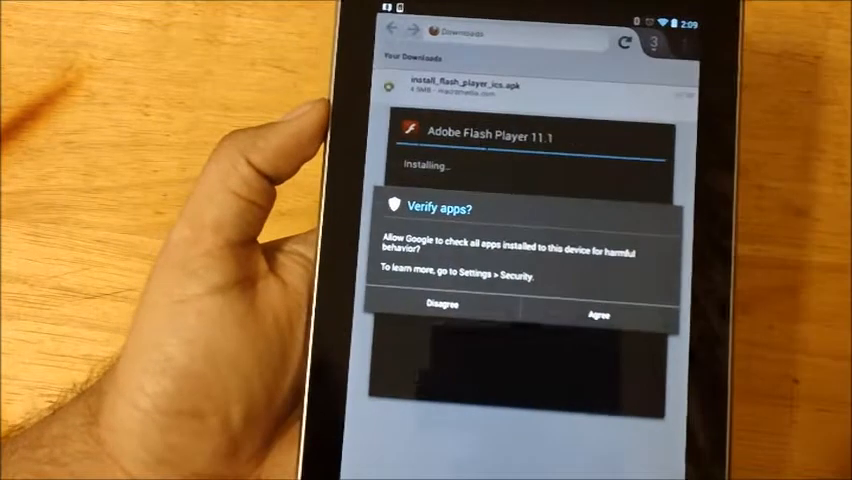
pyautogui.click(596, 314)
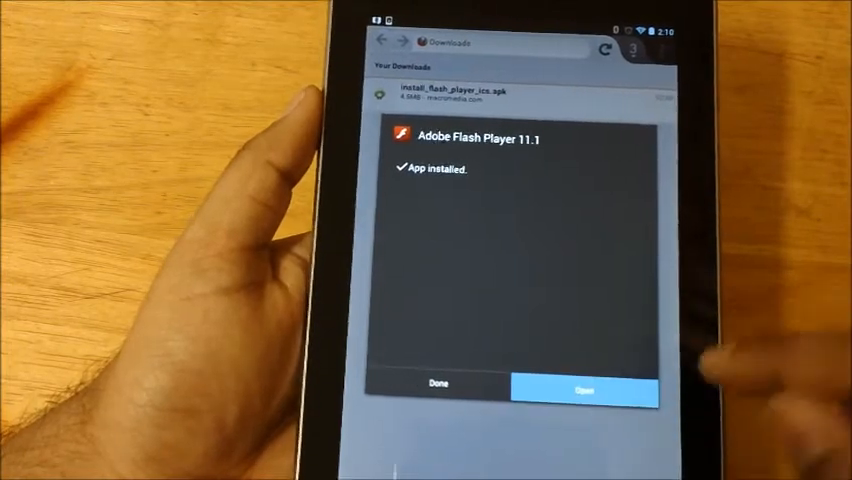
# Step: Dismiss the installer with Done and return to the home screen's Chrome-or-Firefox chooser
pyautogui.click(588, 390)
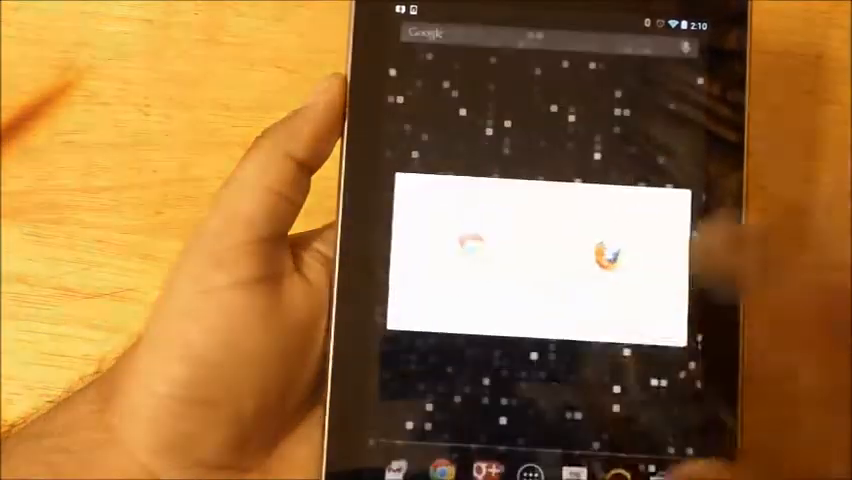
# Step: Choose Firefox in the chooser and load youtube.com in a new tab
pyautogui.click(590, 264)
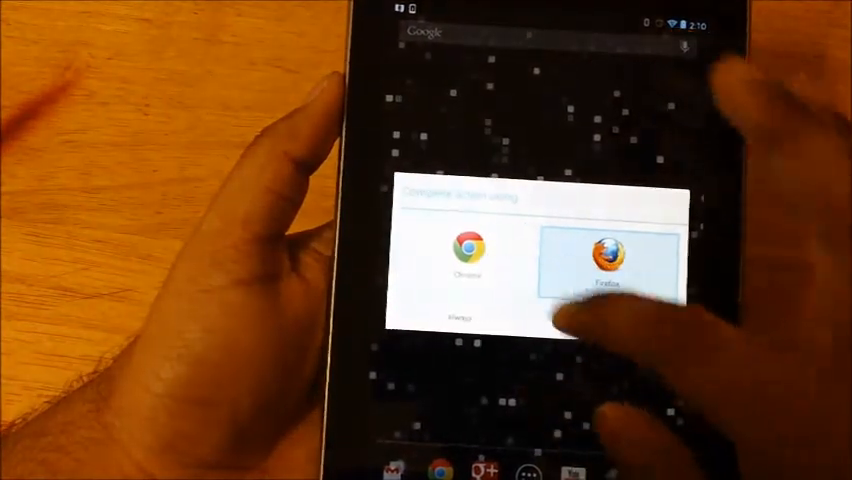
pyautogui.click(604, 256)
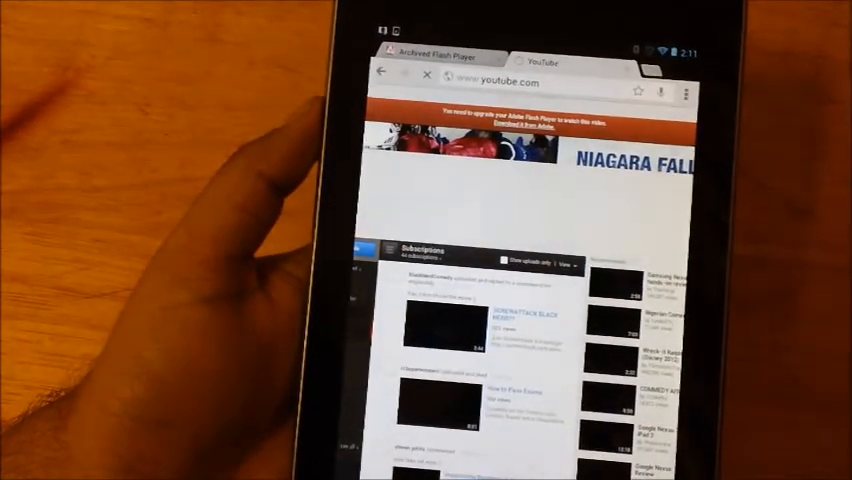
# Step: Enter youtube.com in the Firefox address bar, bringing up matching site suggestions
pyautogui.click(512, 122)
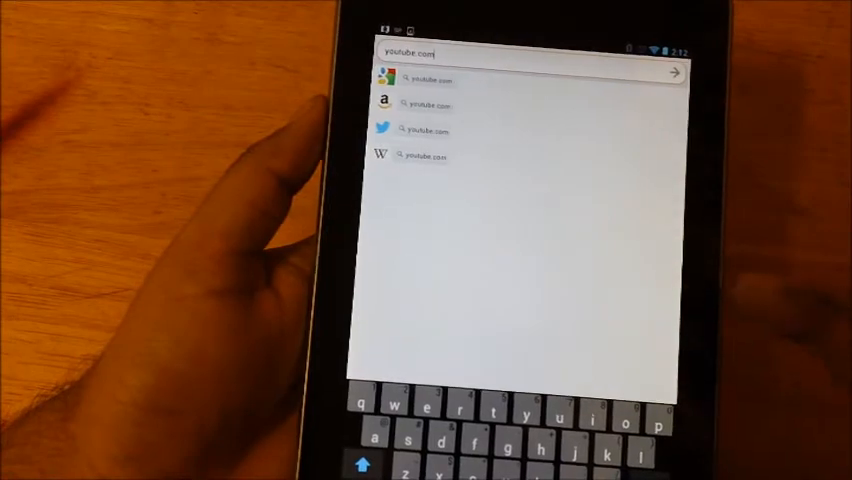
# Step: Load YouTube's mobile site so its list of videos appears
pyautogui.click(426, 78)
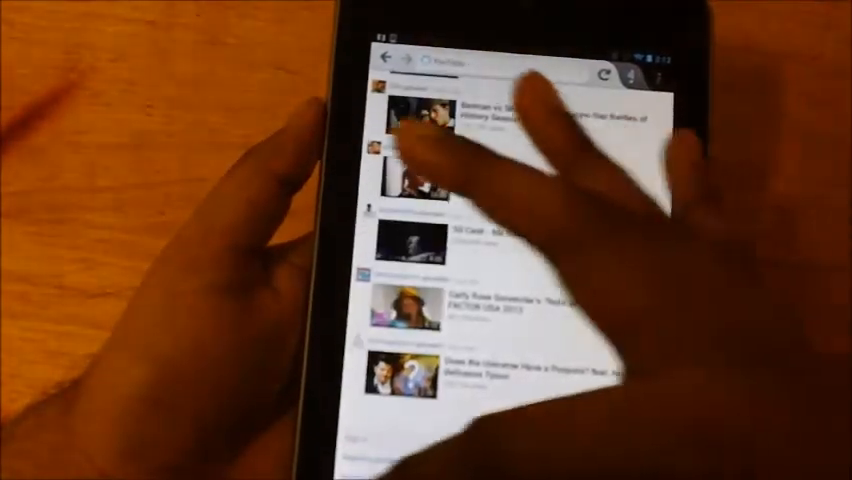